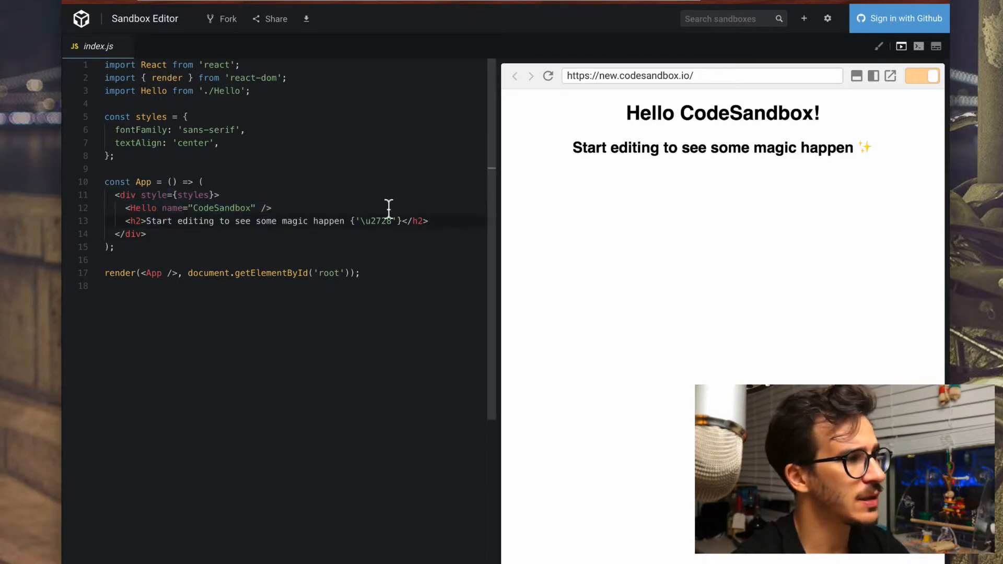
{"action": "type", "text": "<p>"}
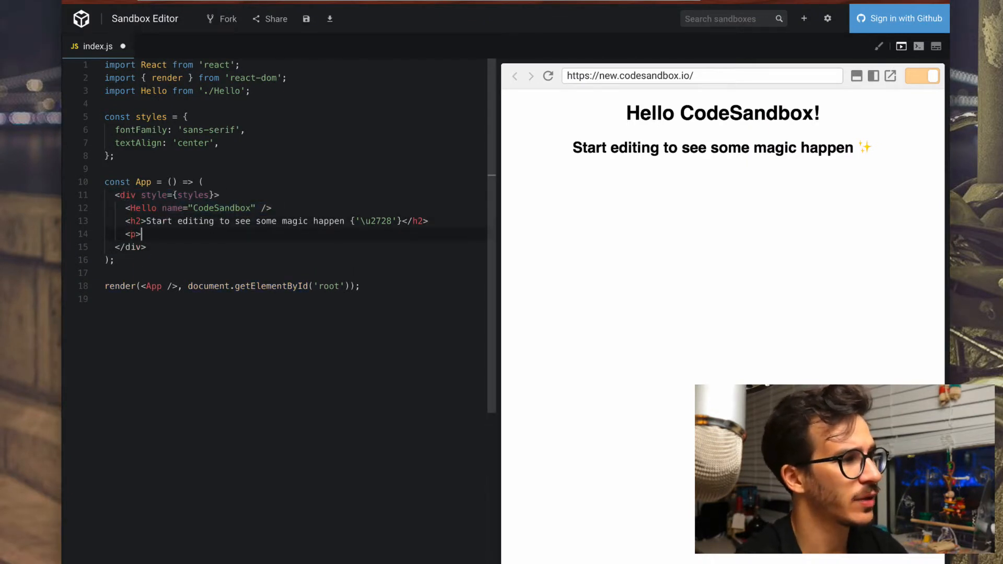
{"action": "type", "text": "This"}
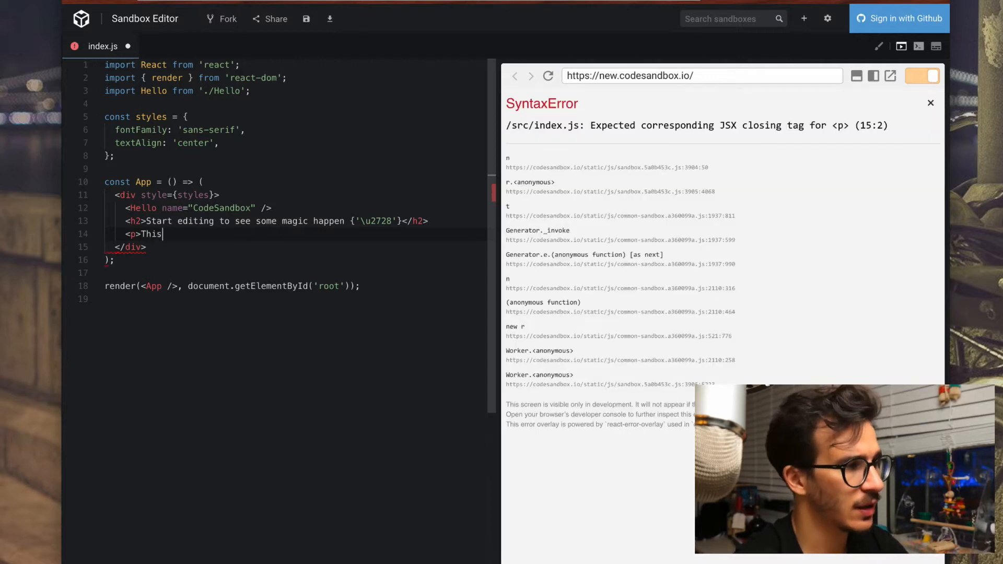
{"action": "type", "text": "crazy fox jumped over a lazy dog</p>"}
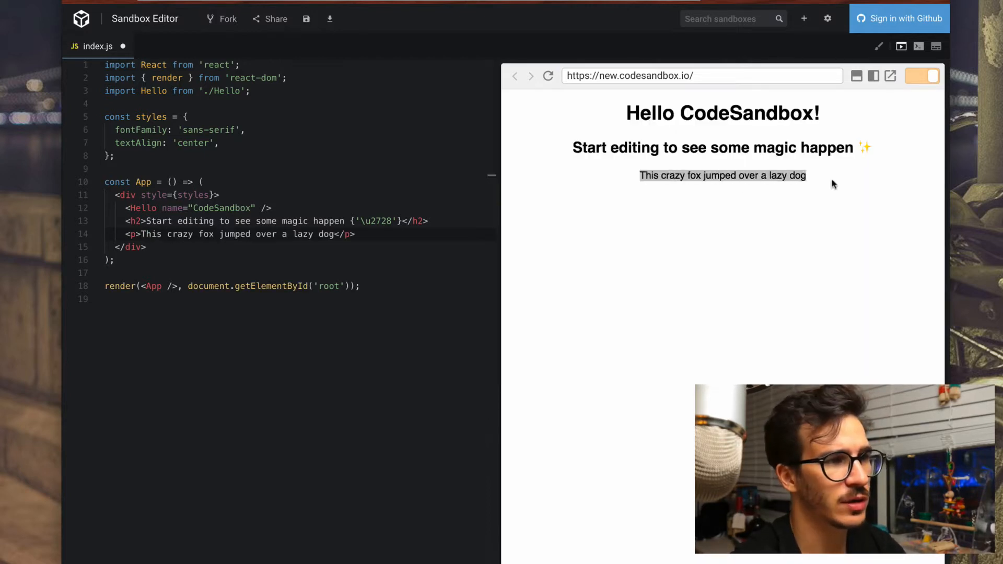
{"action": "mouse_move", "coordinate": [689, 235]}
{"action": "type", "text": " style"}
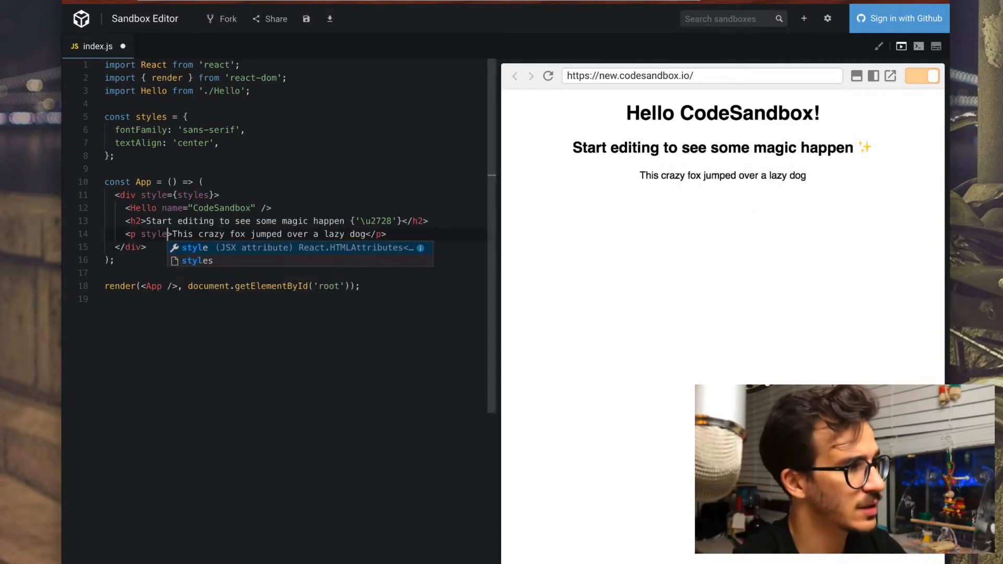
{"action": "type", "text": "={{}}"}
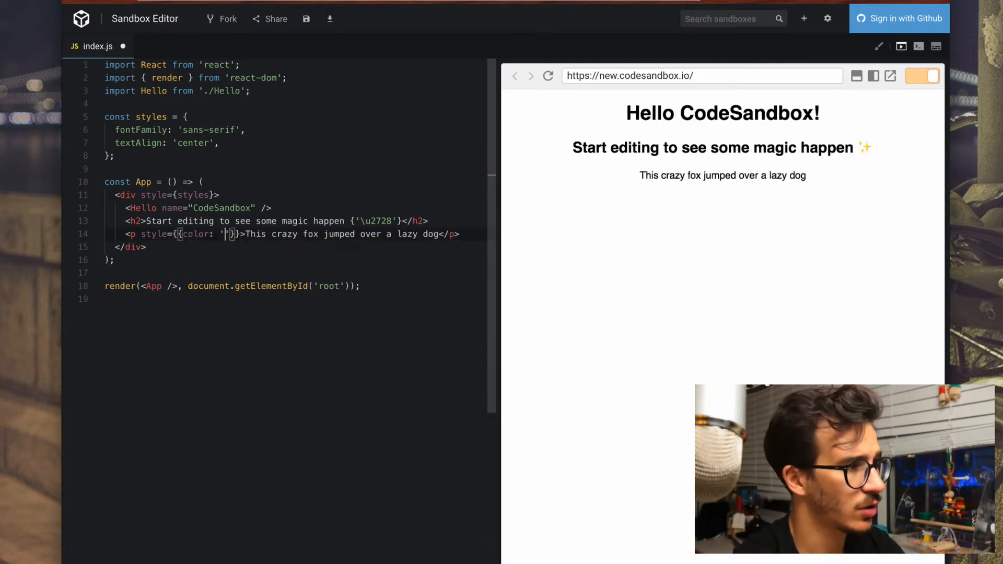
{"action": "type", "text": "<a href=\"https://google.com\">Click on me</a>"}
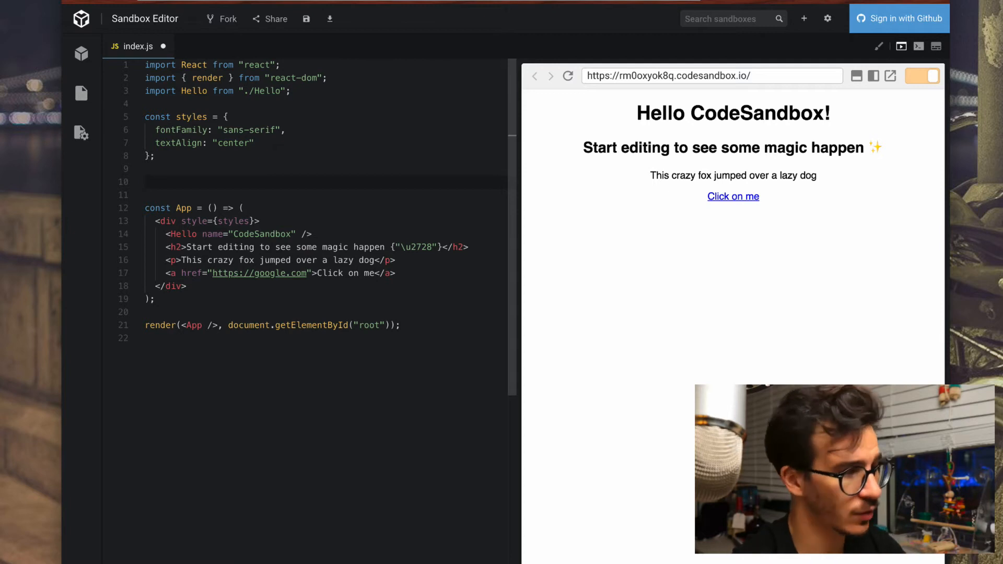
{"action": "type", "text": "const lin"}
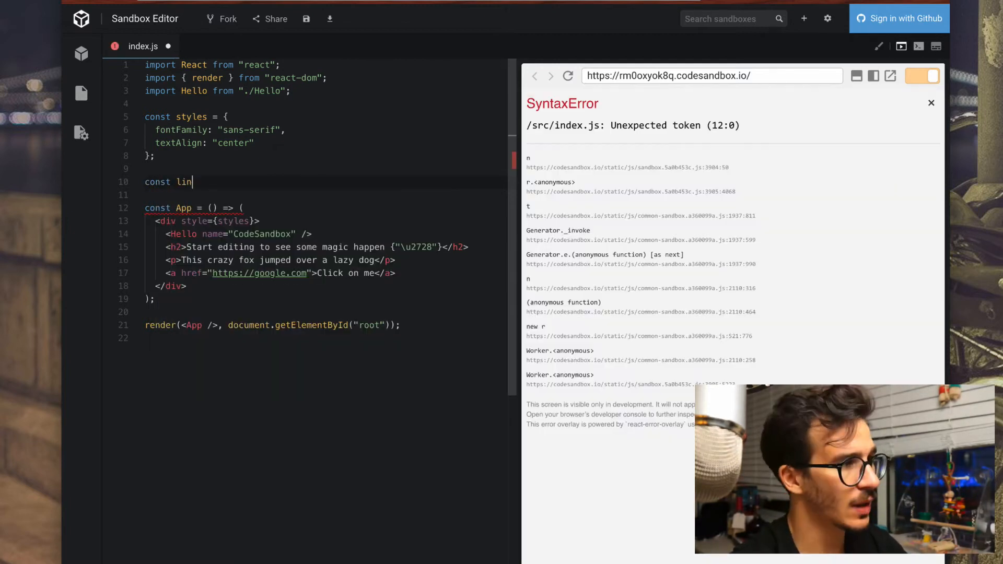
{"action": "type", "text": "k ="}
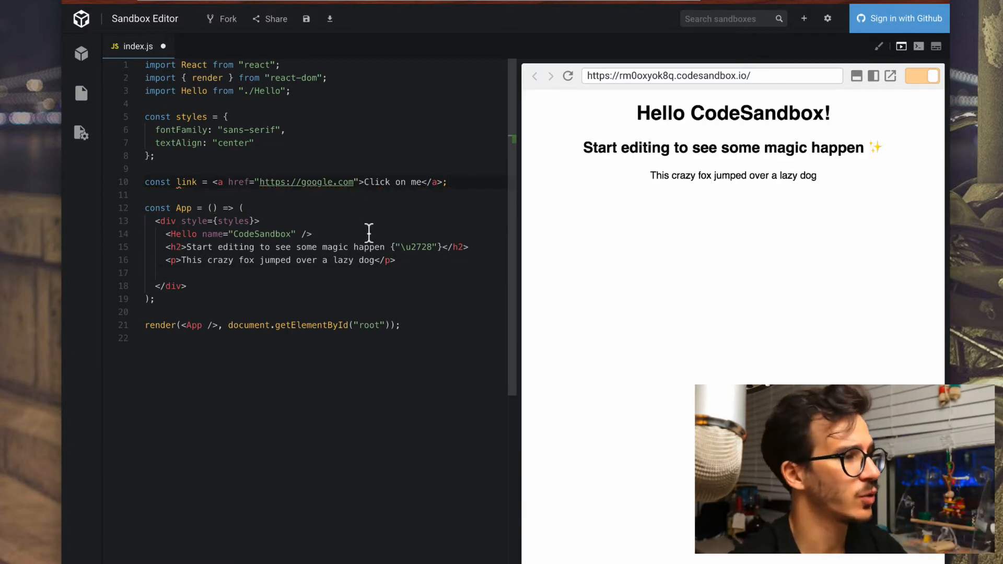
{"action": "type", "text": "{"}
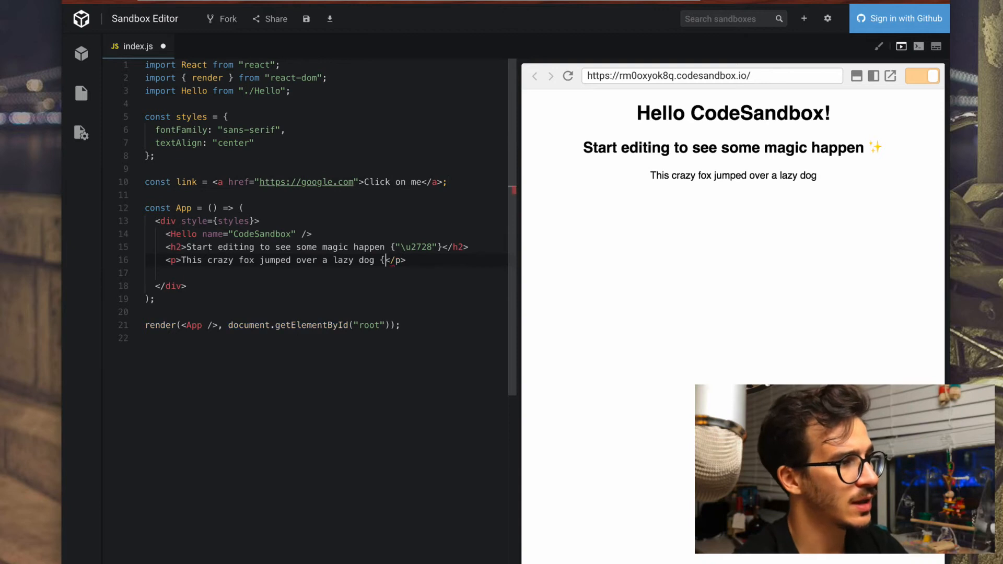
{"action": "type", "text": "{link}"}
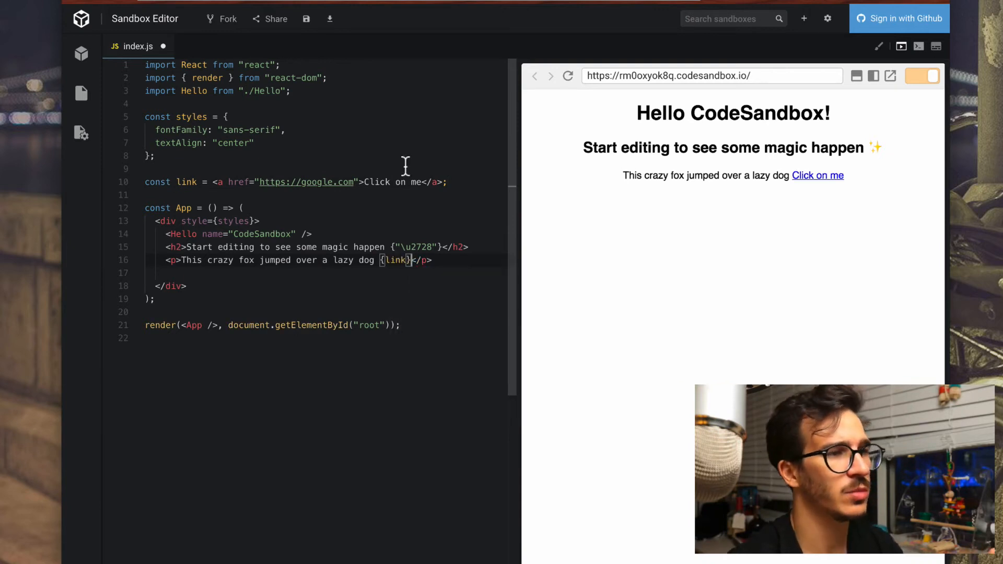